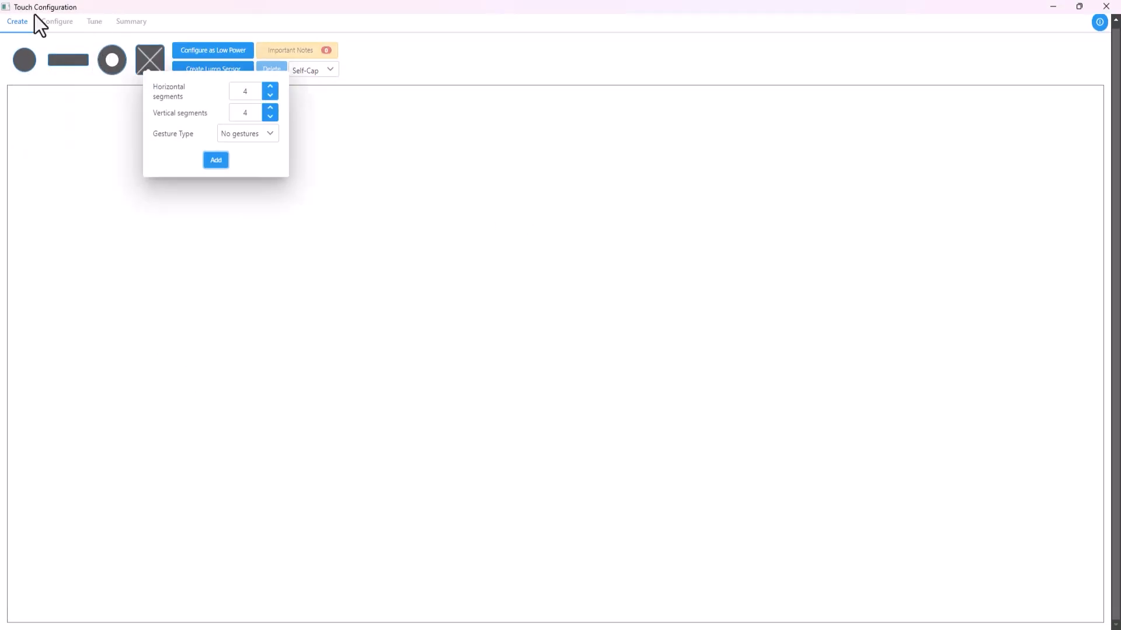
Step: Compare the JH-Value Line kit page, then return to the GV-Value Line page and scroll down
click(57, 25)
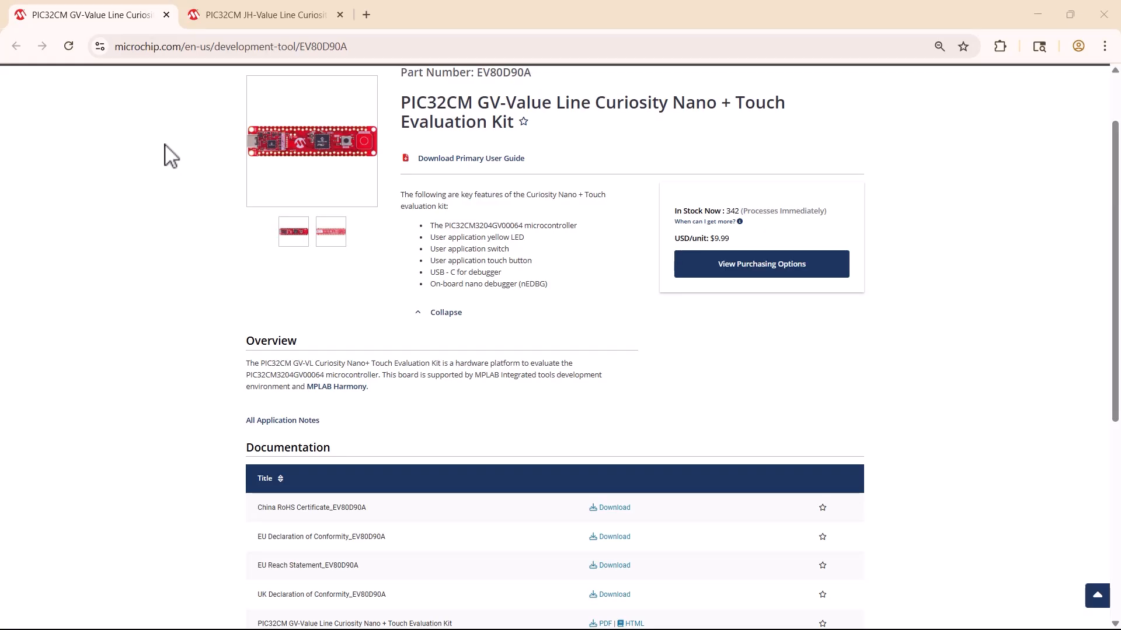
mouse_move(118, 182)
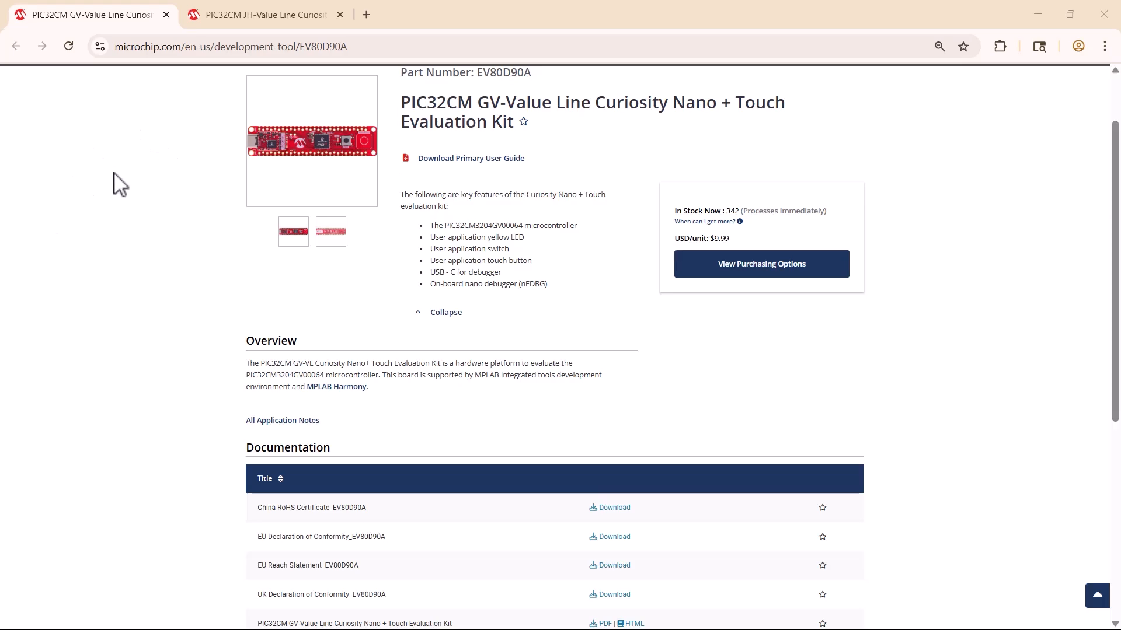
click(257, 14)
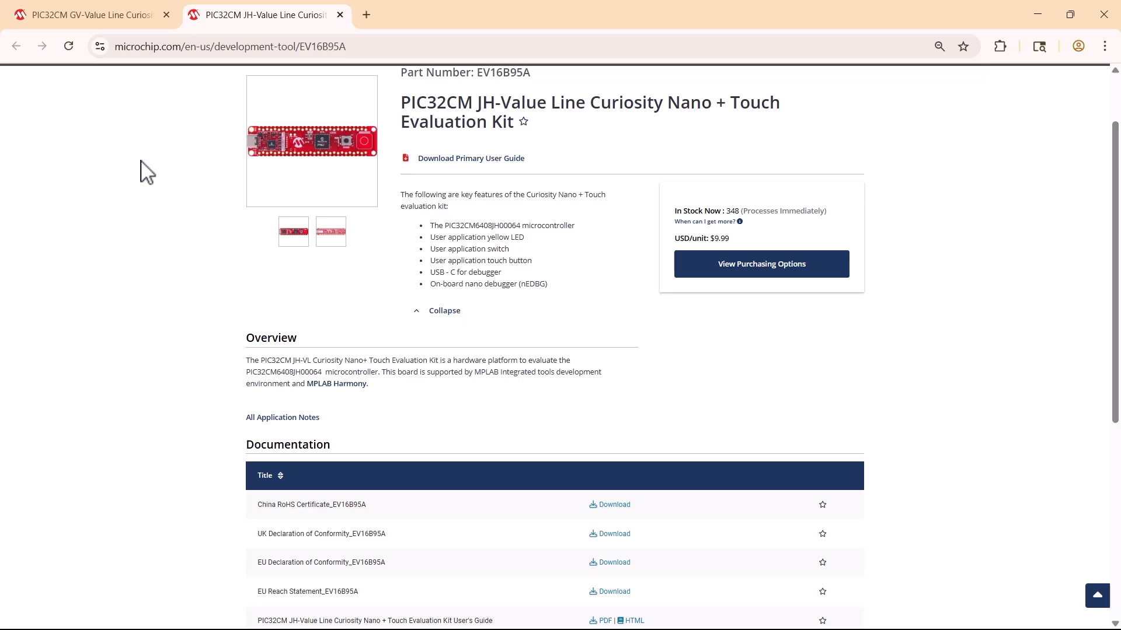
click(86, 14)
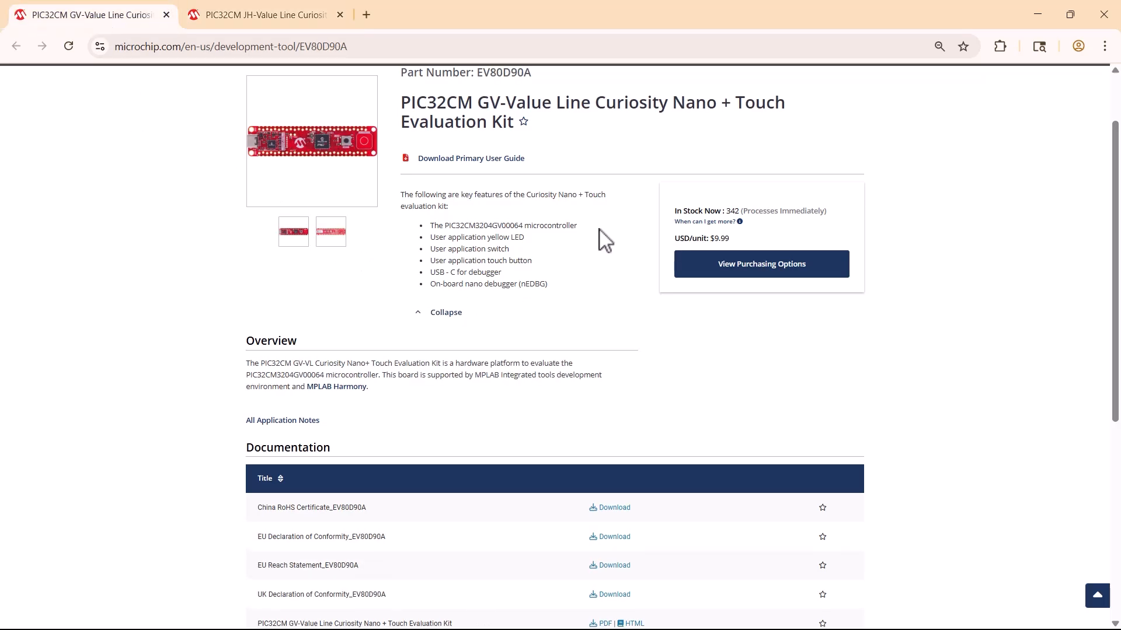
mouse_move(603, 286)
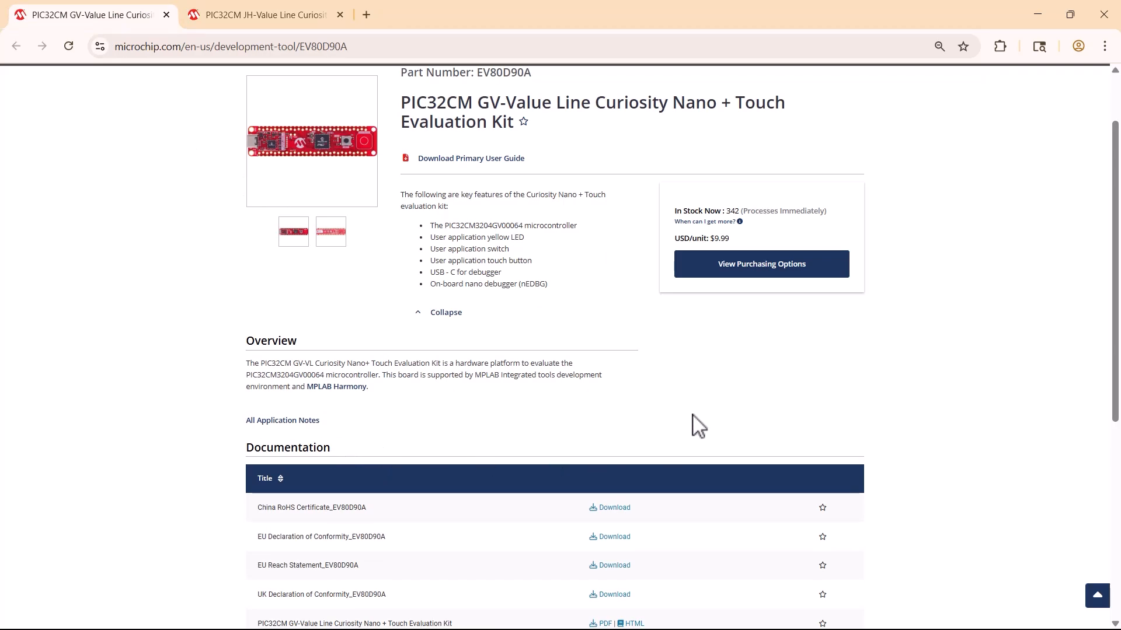
mouse_move(879, 332)
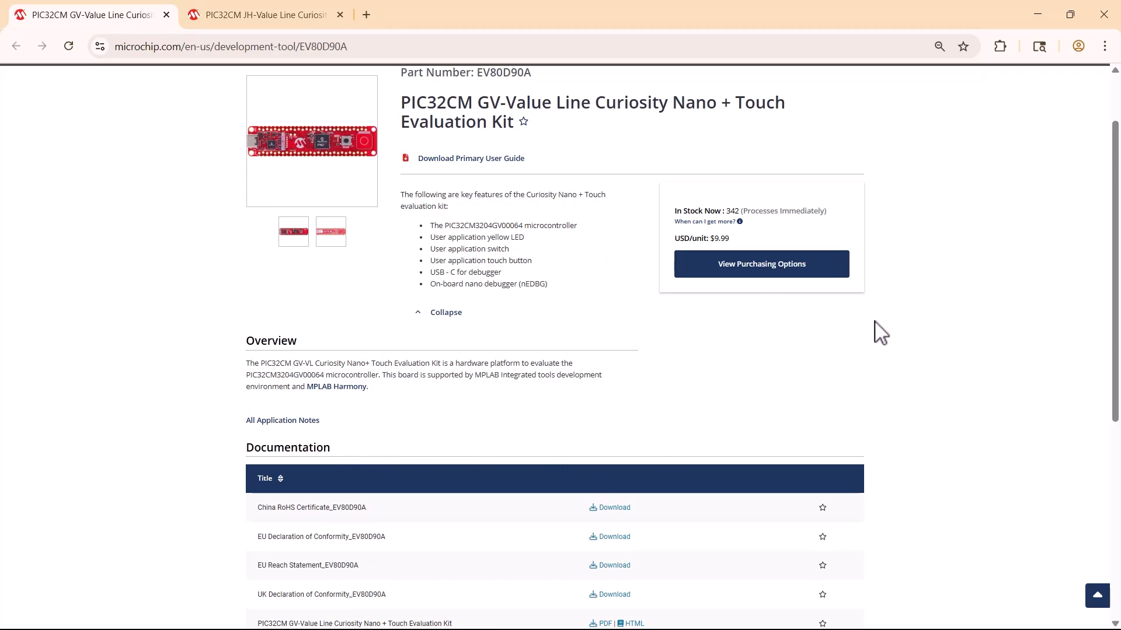
scroll(down, 3)
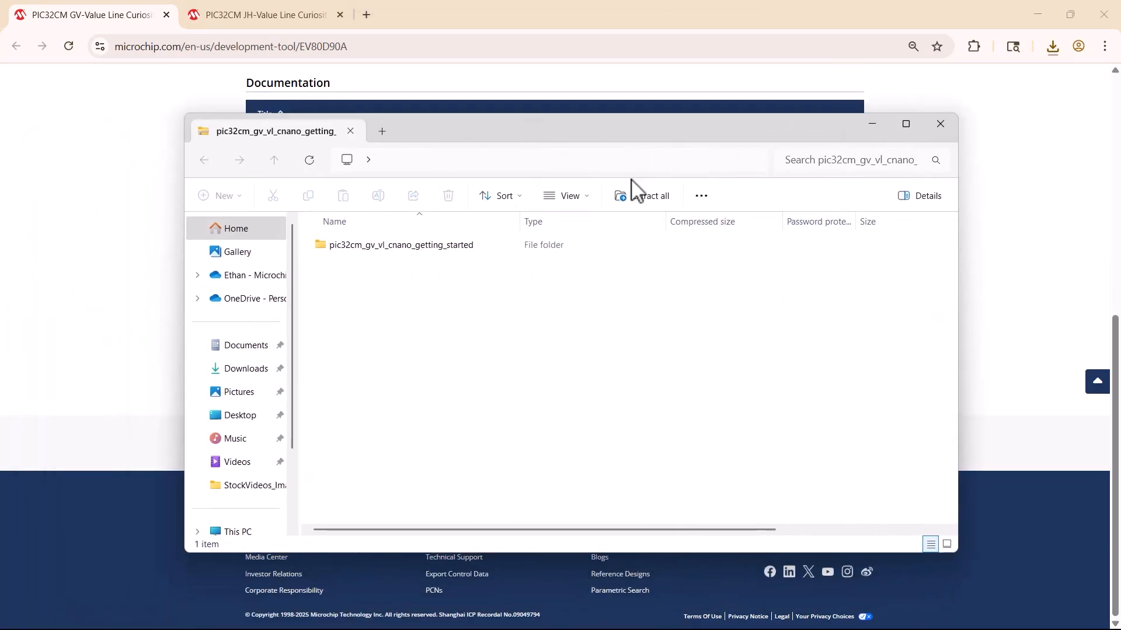
Step: Extract the archive to Downloads and open the pic32cm_gv_vl_cnano_getting_started folder
click(650, 195)
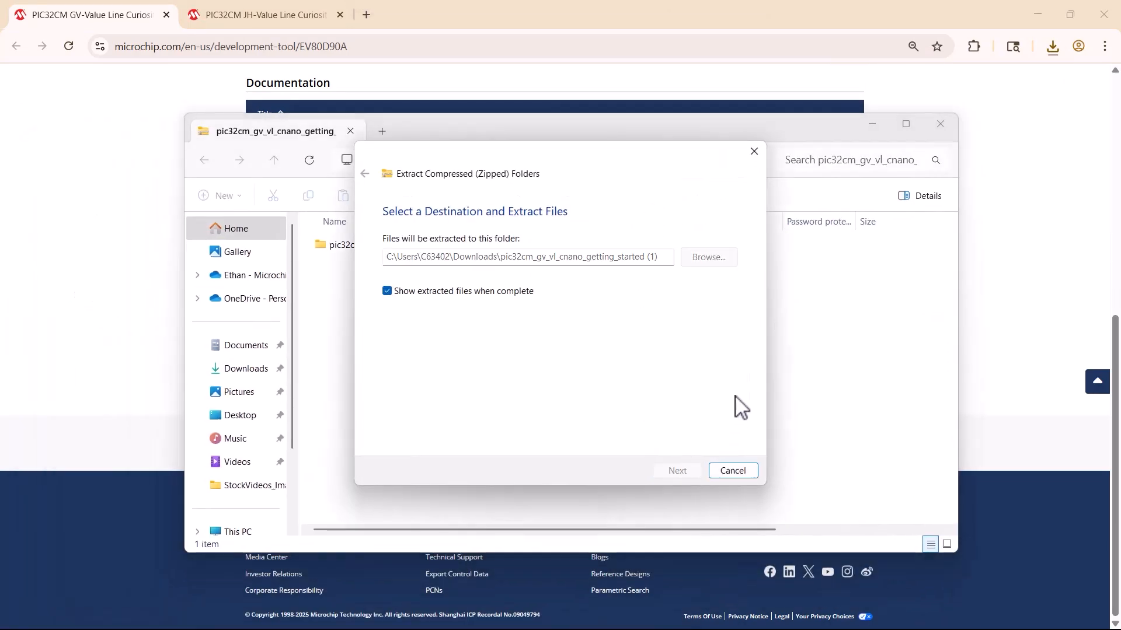
click(676, 470)
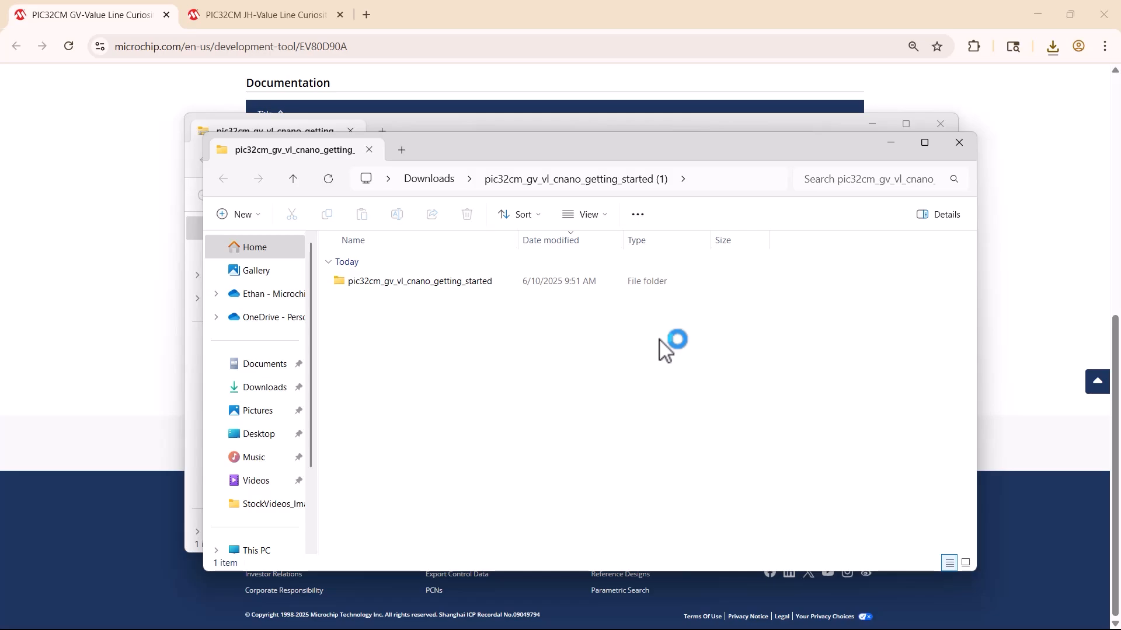
click(419, 281)
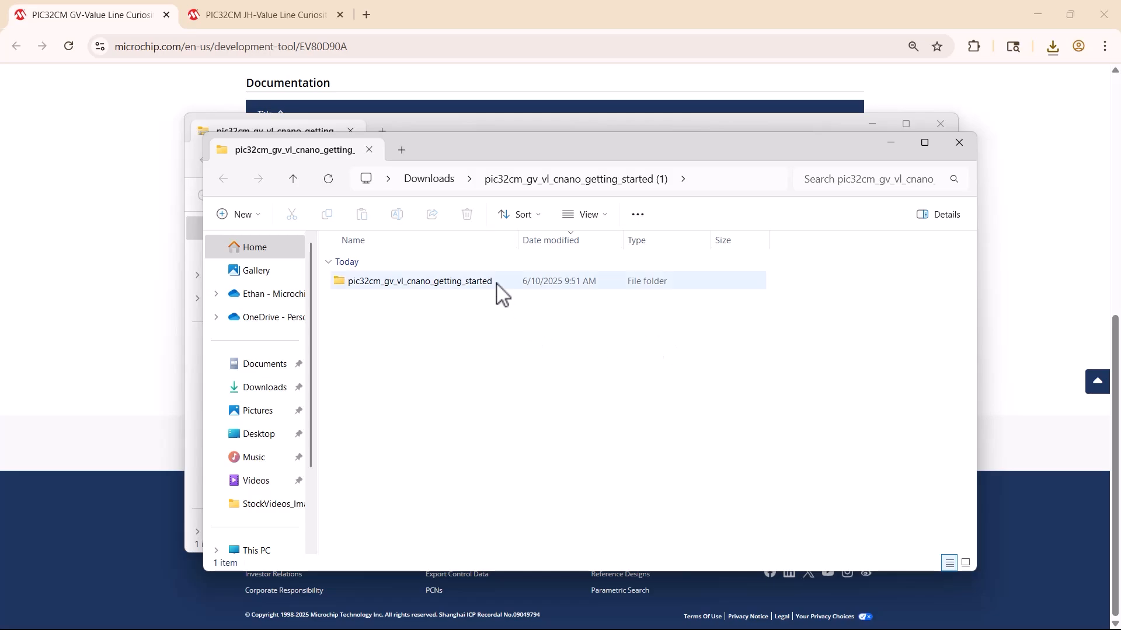
click(420, 281)
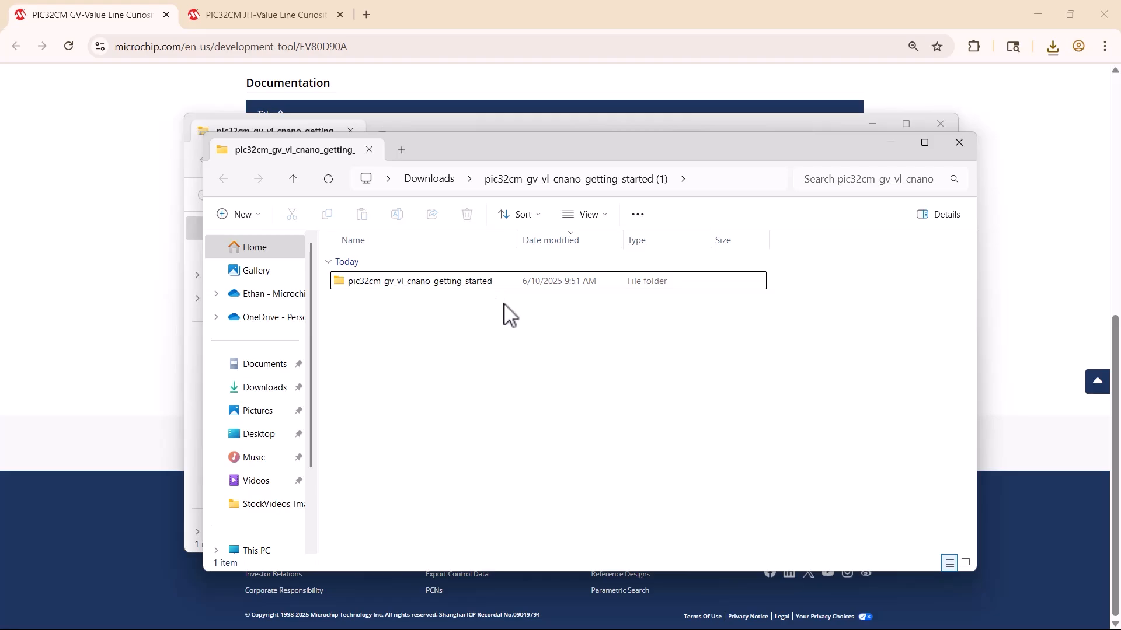
double_click(417, 280)
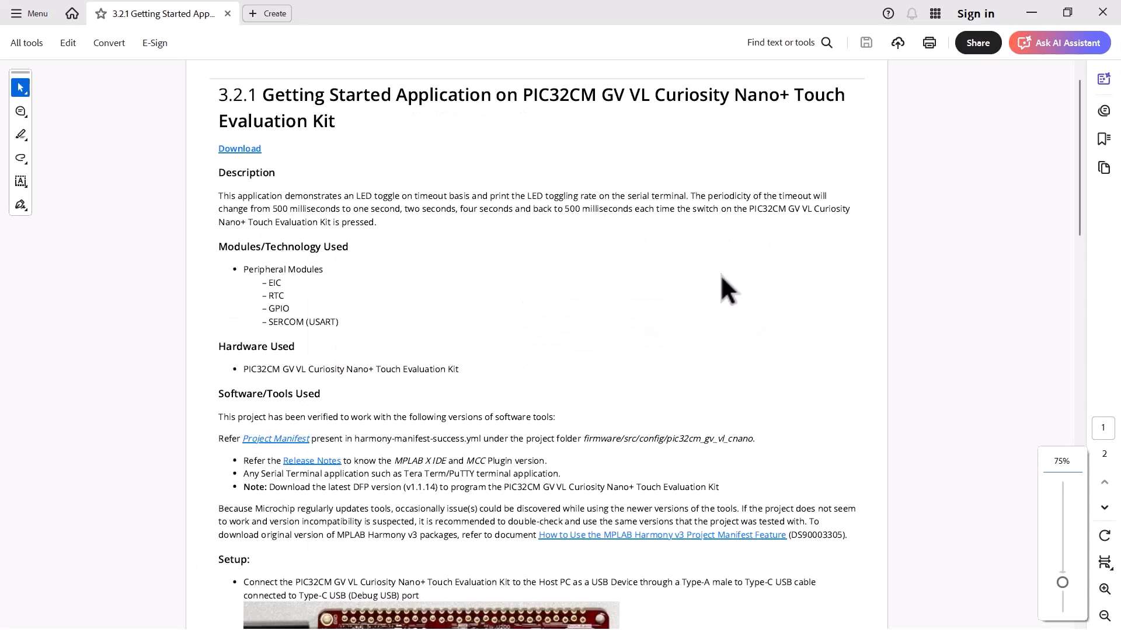
Step: Scroll the Getting Started Application PDF down to the Programming hex file section
scroll(down, 3)
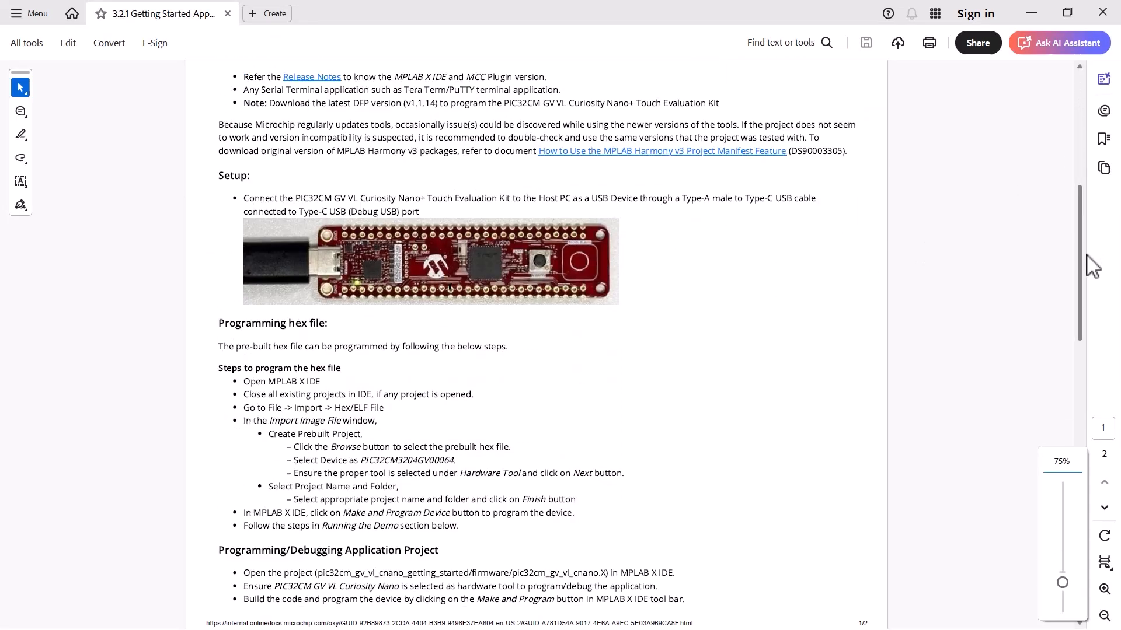
scroll(down, 3)
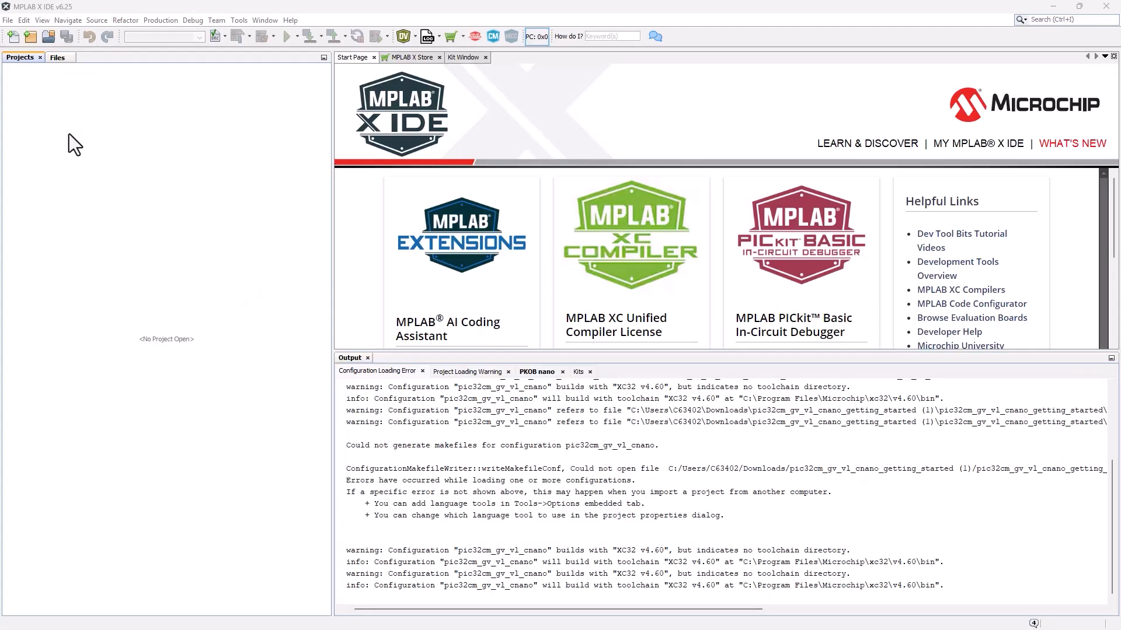
mouse_move(64, 127)
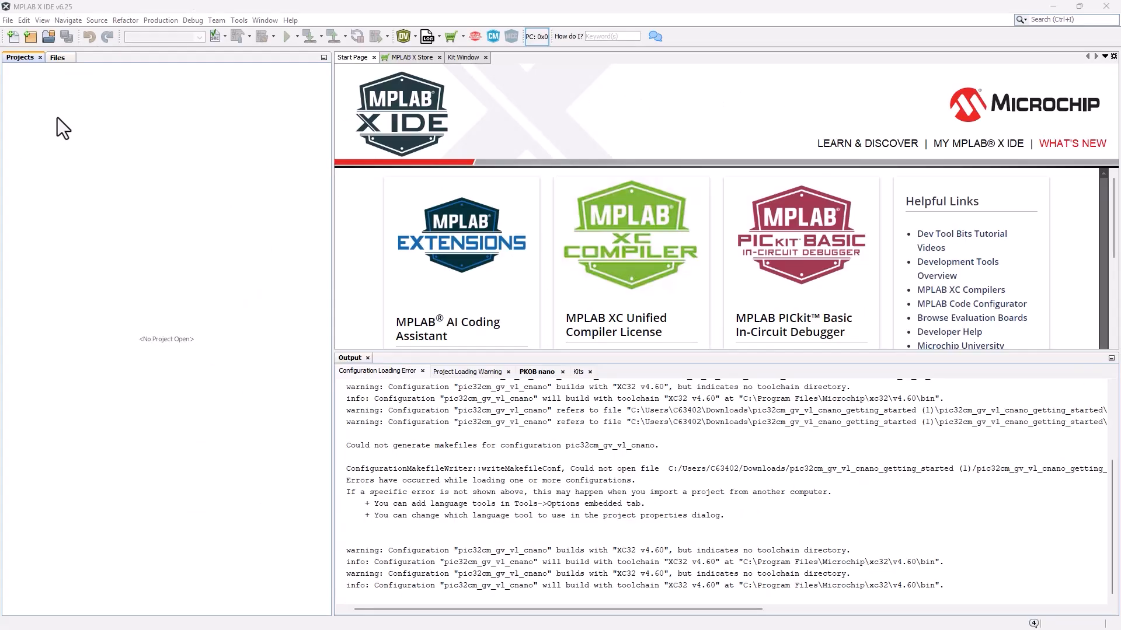
Step: Open the pic32cm_gv_vl_cnano.X project from the getting-started (2) folder
click(7, 19)
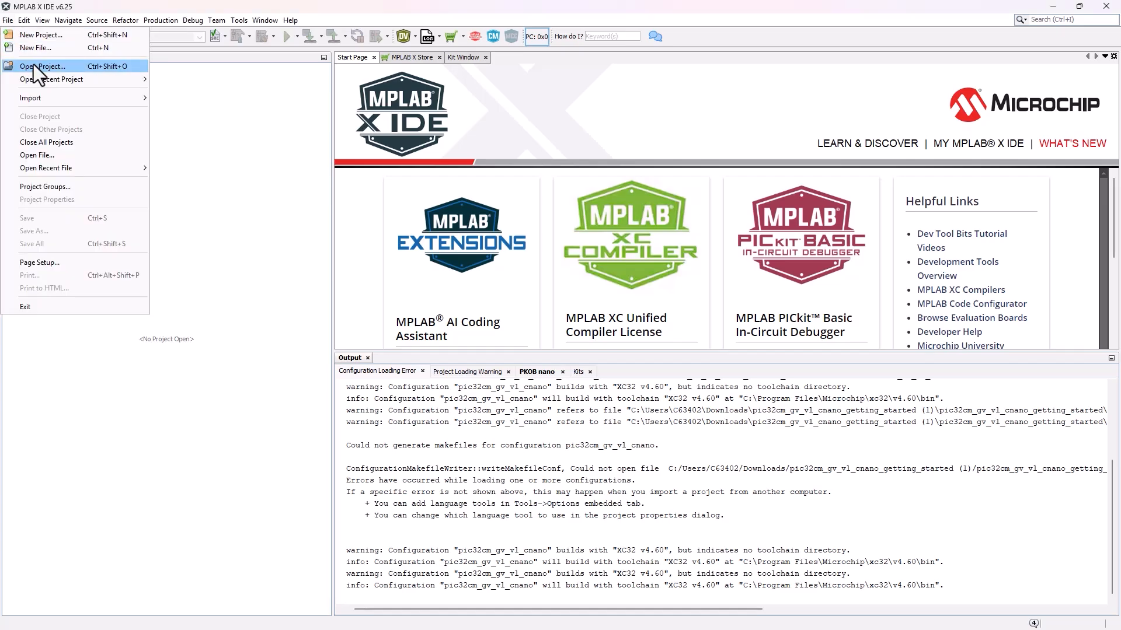
click(43, 66)
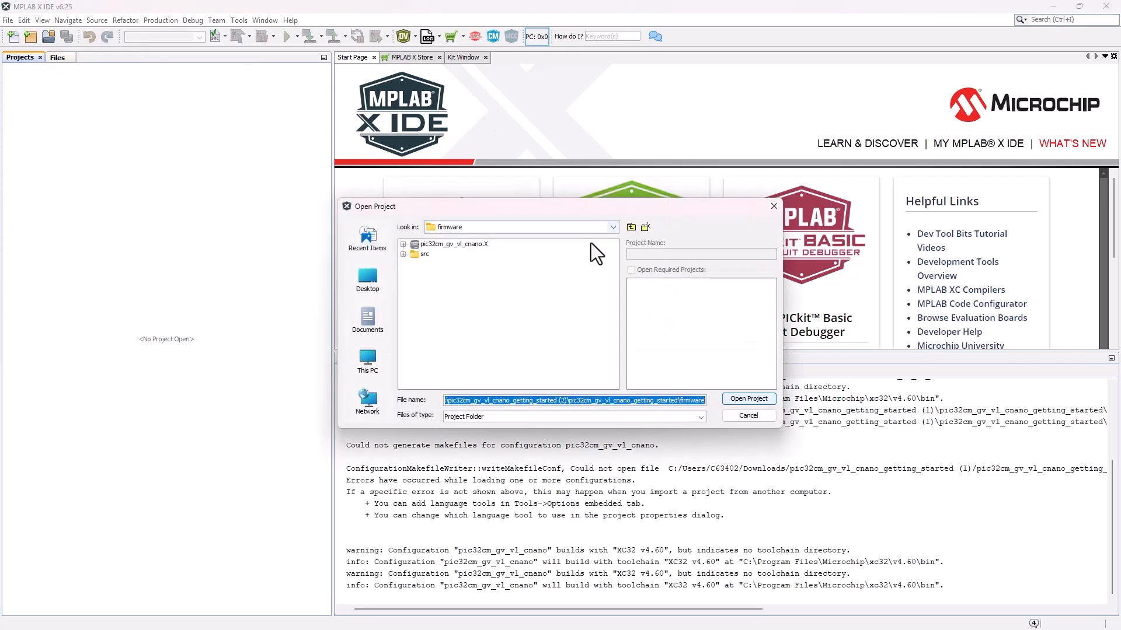
click(630, 227)
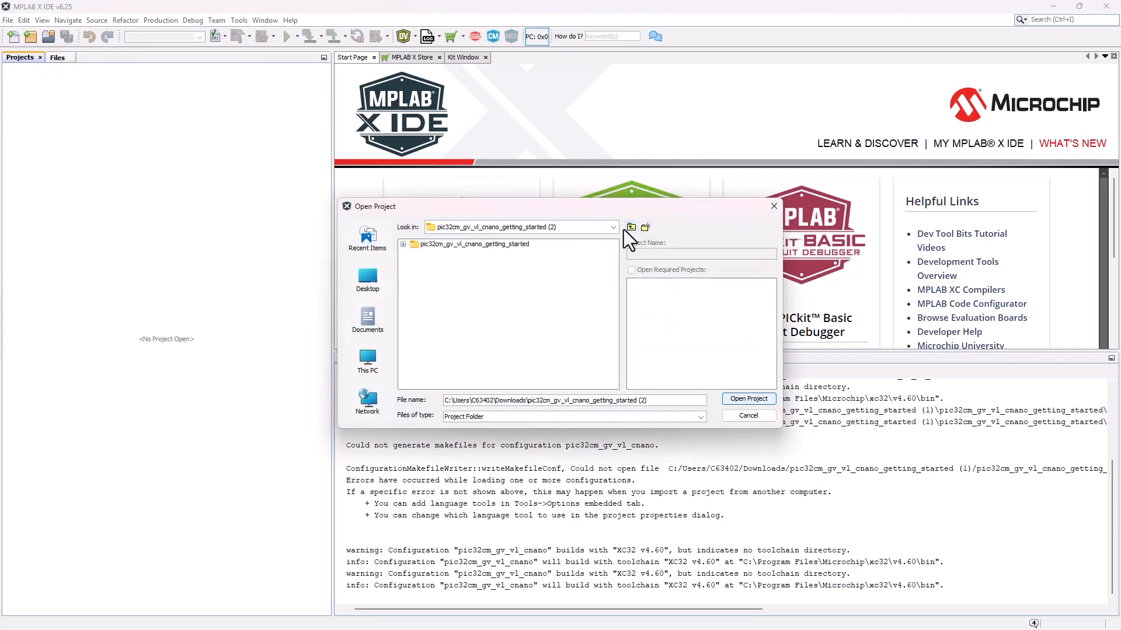
click(403, 244)
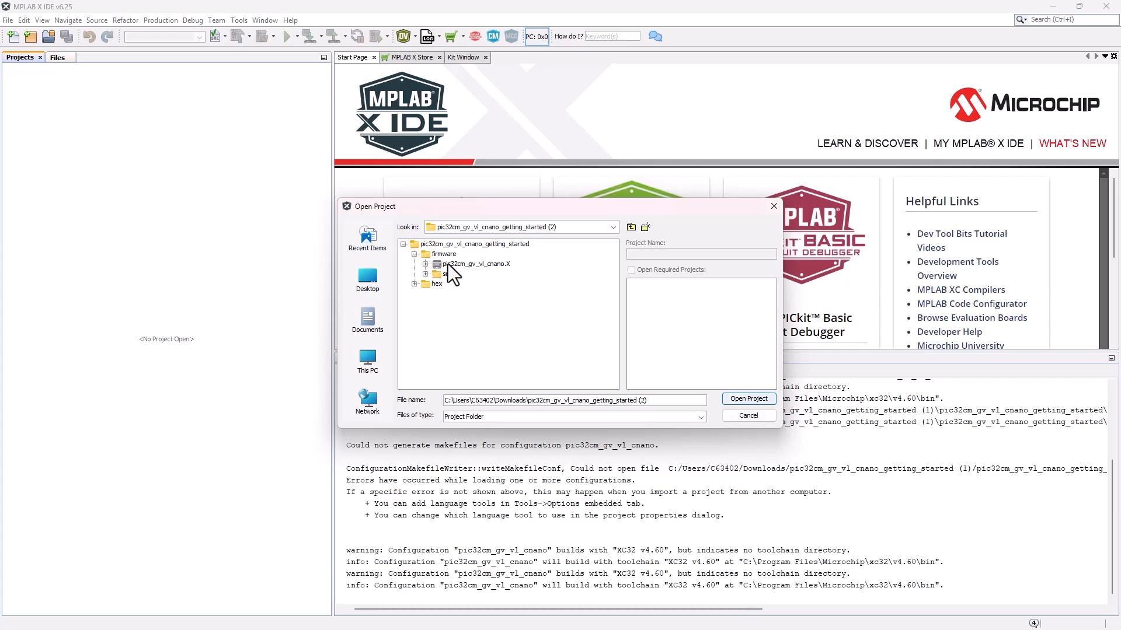
click(475, 264)
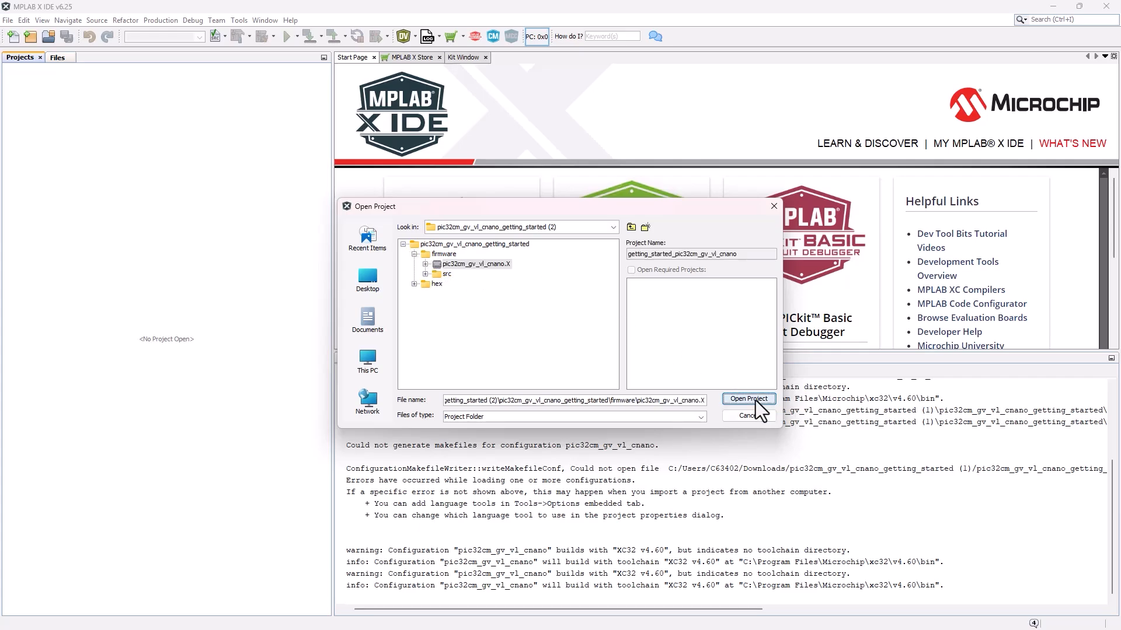
click(747, 399)
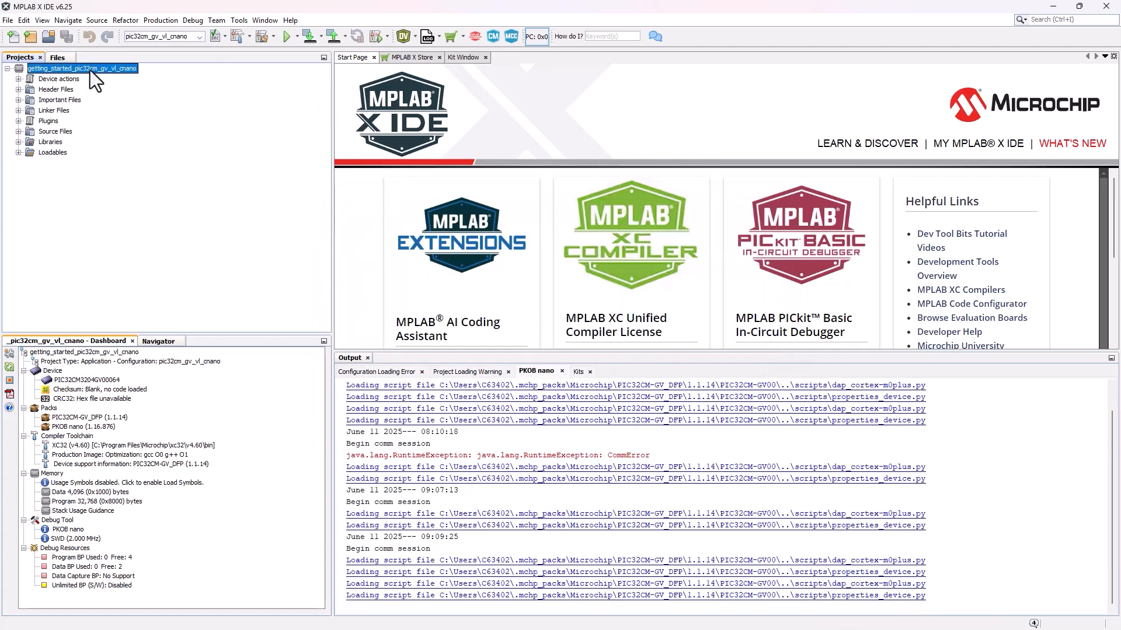
Step: Set the getting-started project as main and accept the connected Curiosity Nano as programming tool
right_click(82, 68)
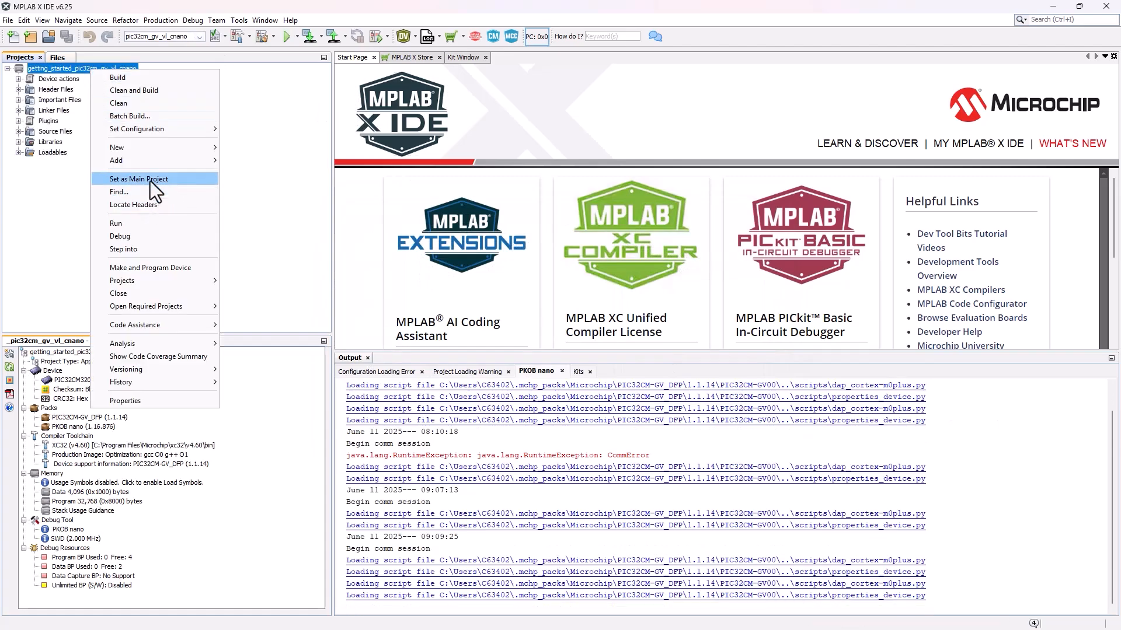
click(137, 179)
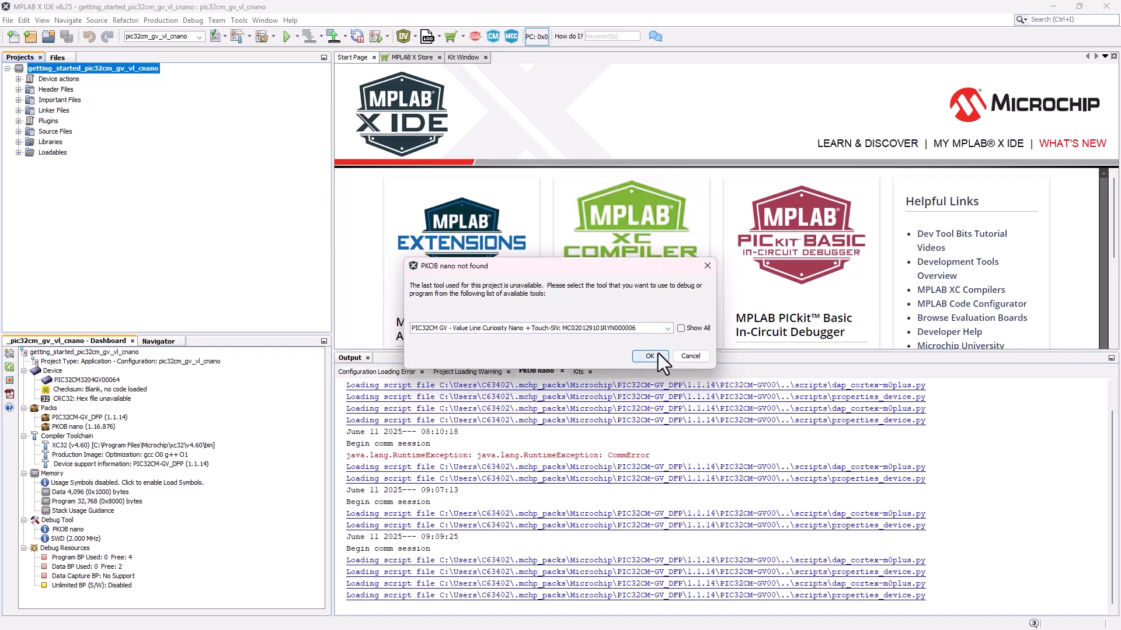
click(648, 356)
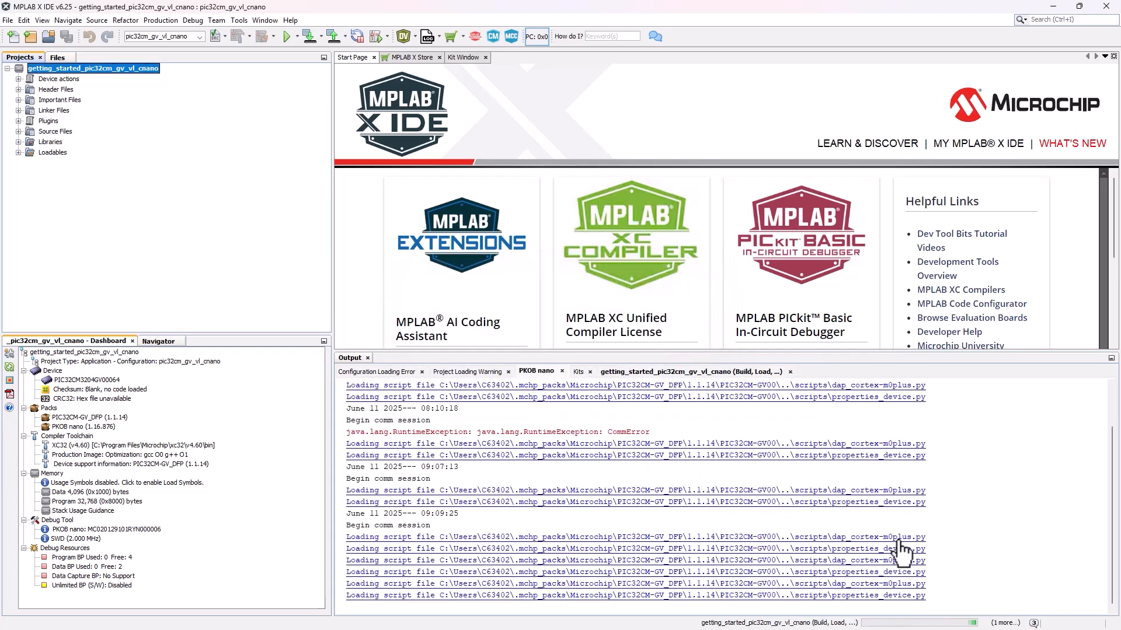